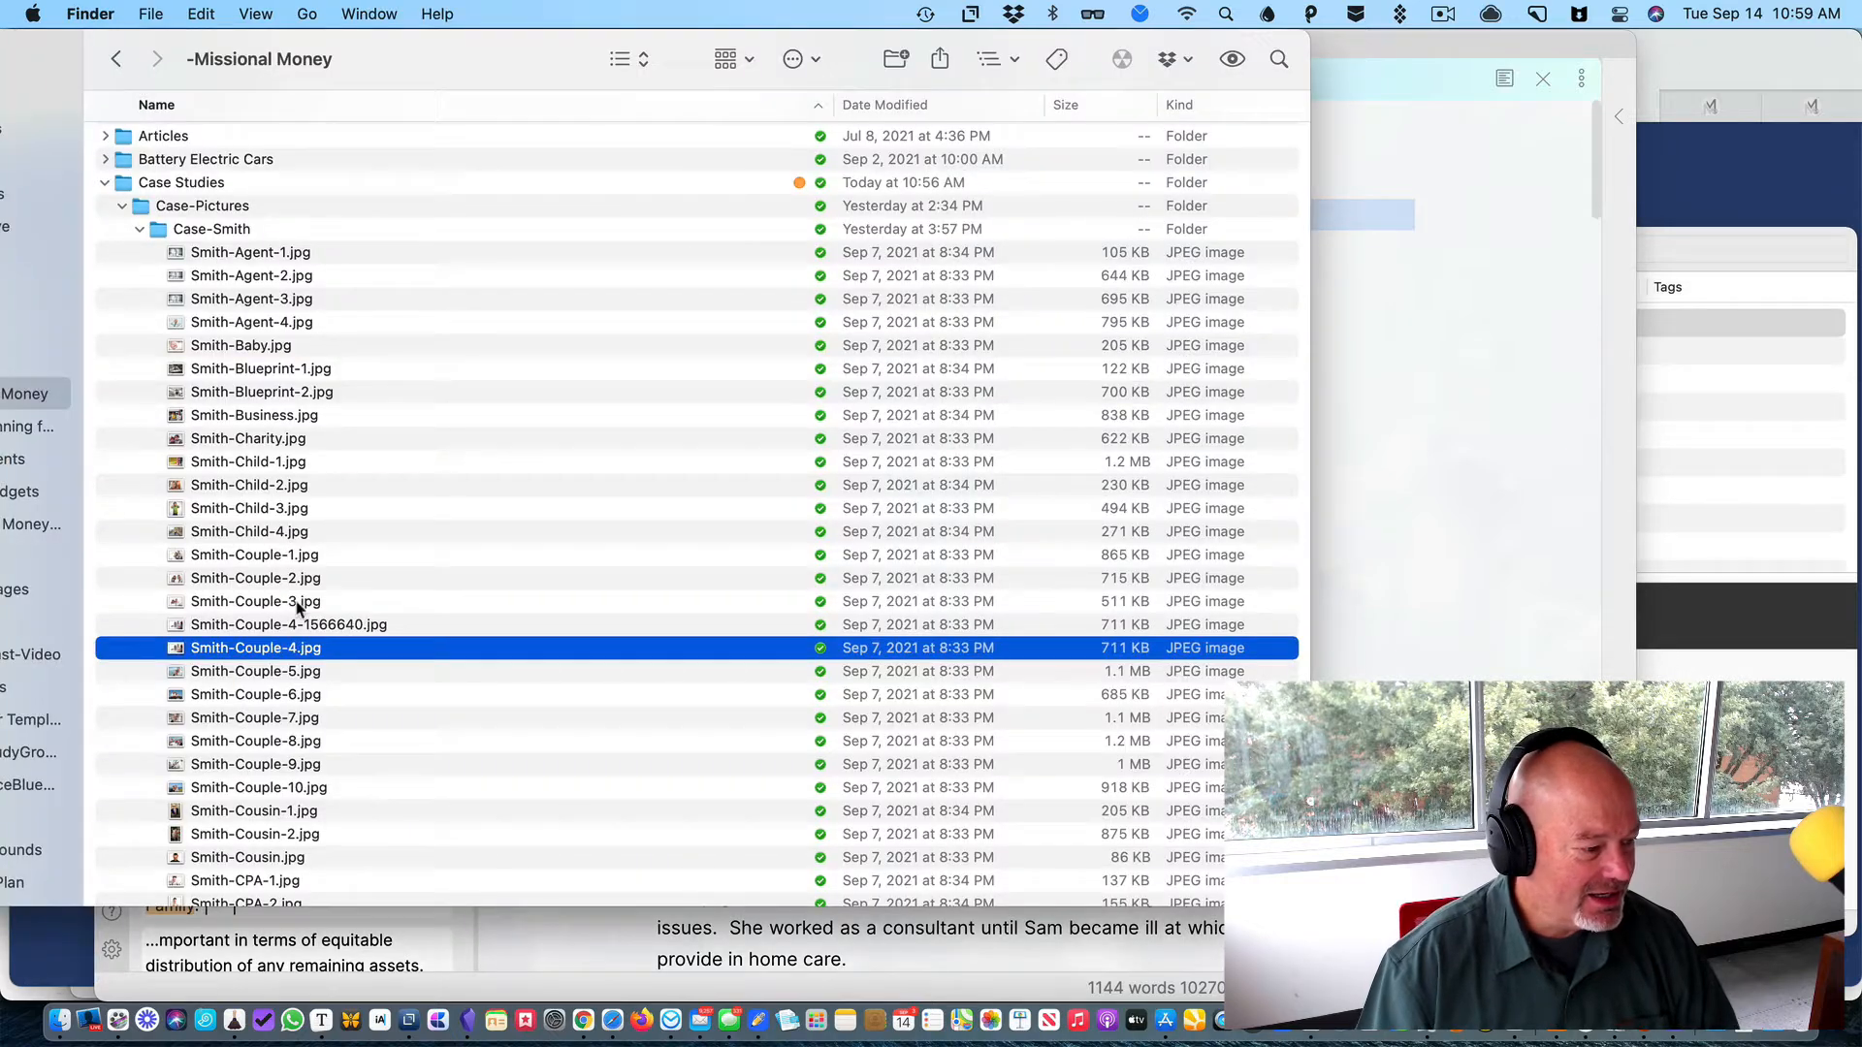
Bring up the context menu on Smith-Couple-4.jpg in the Case-Smith folder.
right_click(256, 648)
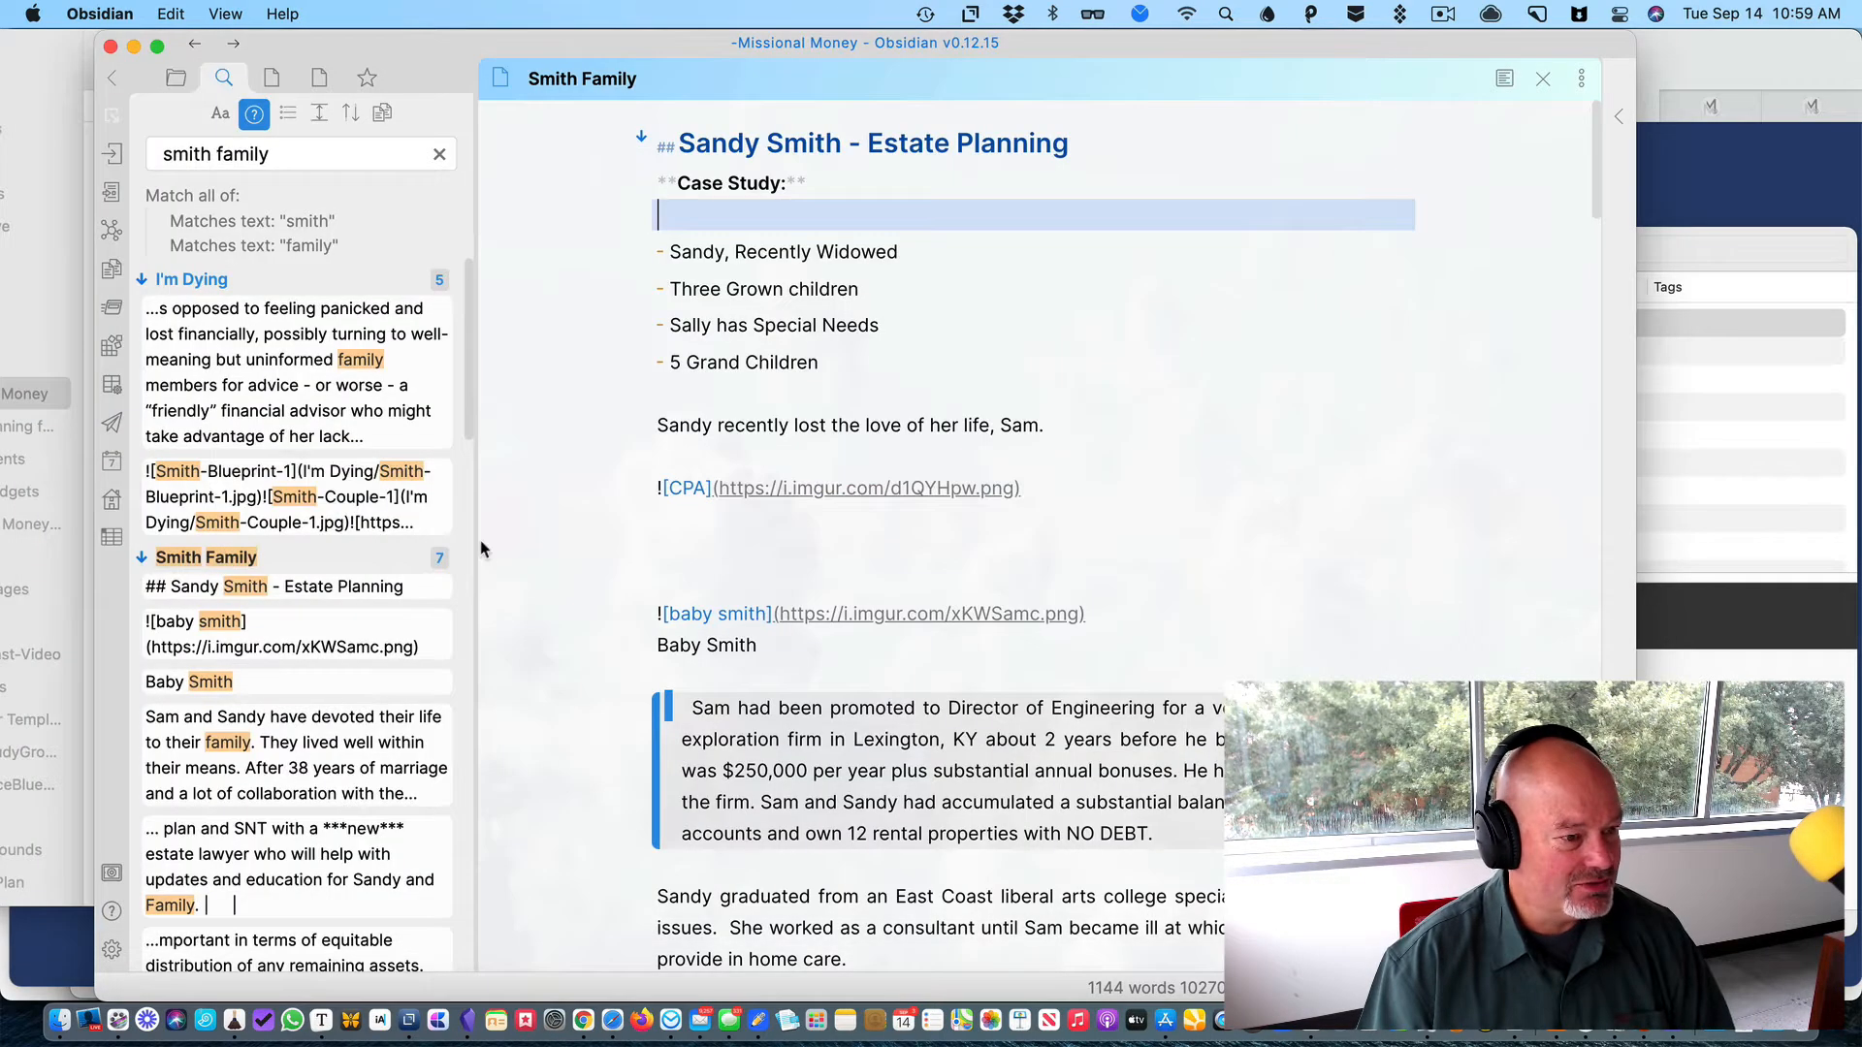
mouse_move(547, 446)
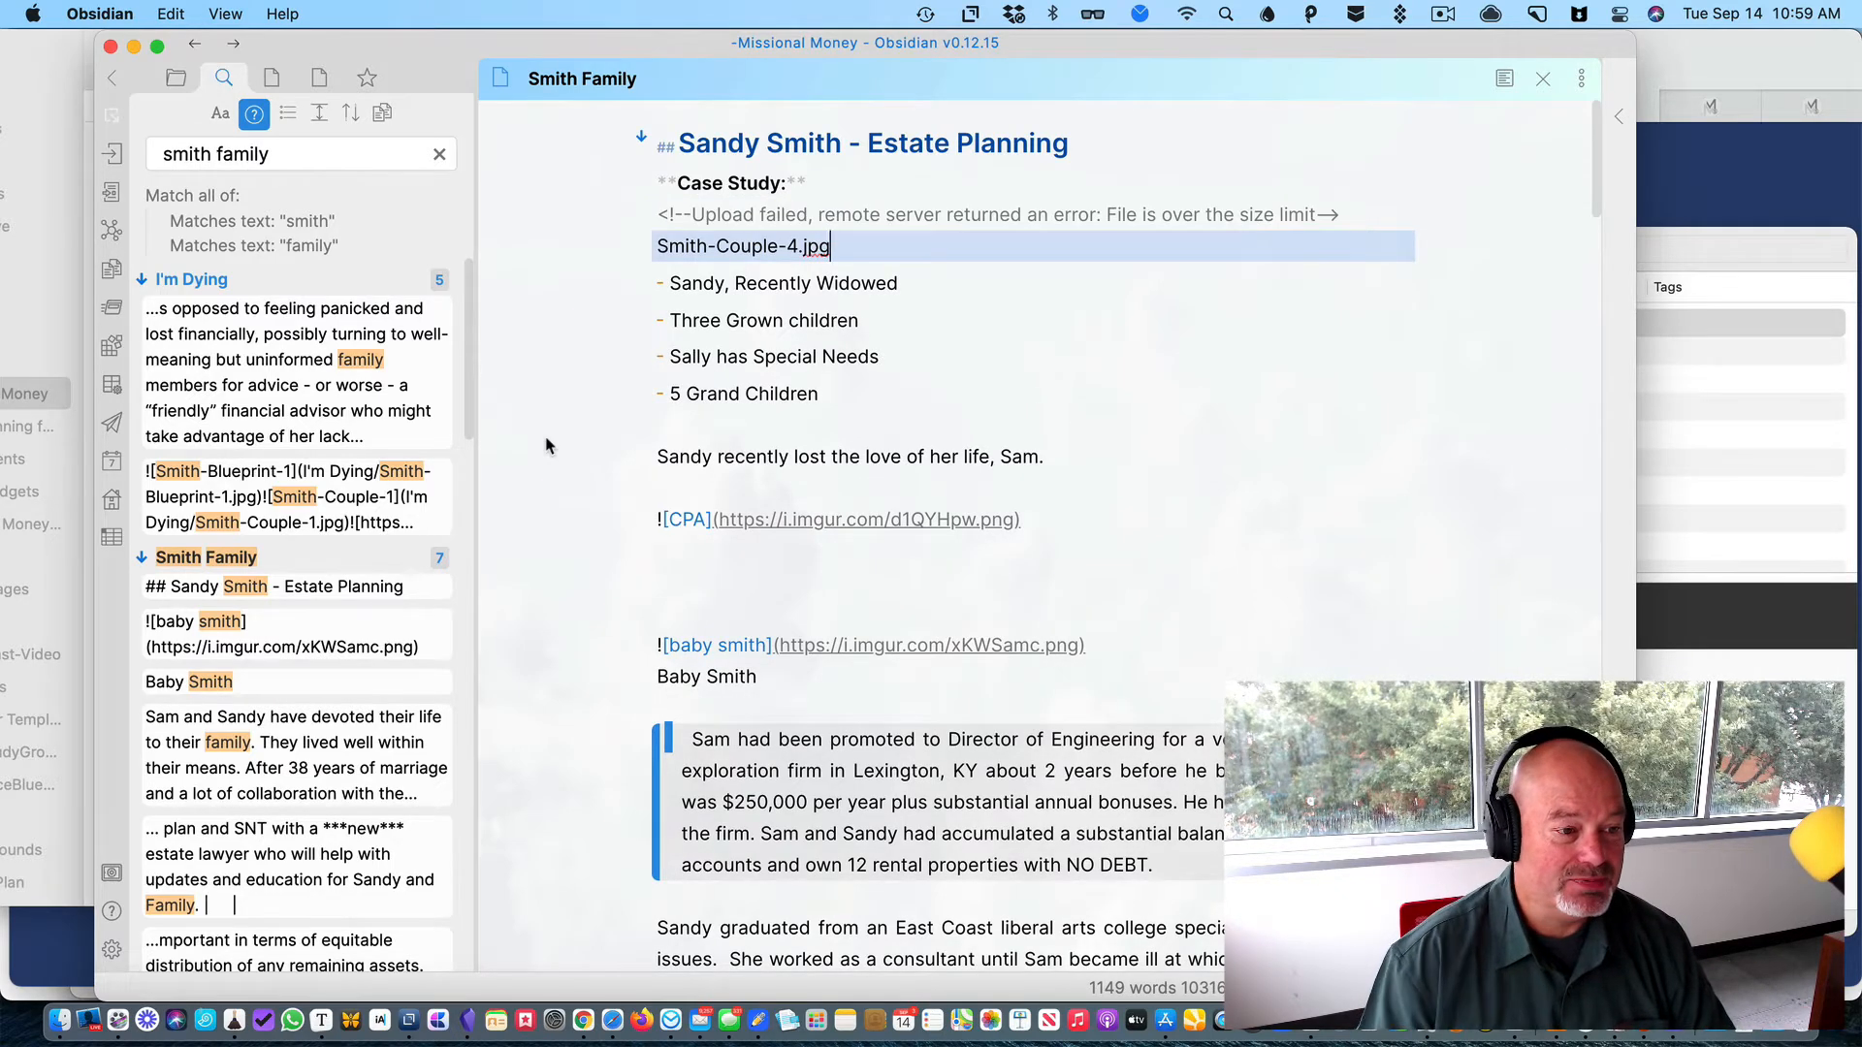
Insert the dropped image embed '![[Pasted image 20210914105949.png]]' under Case Study in the note.
text(![[Pasted image 20210914105949.png]])
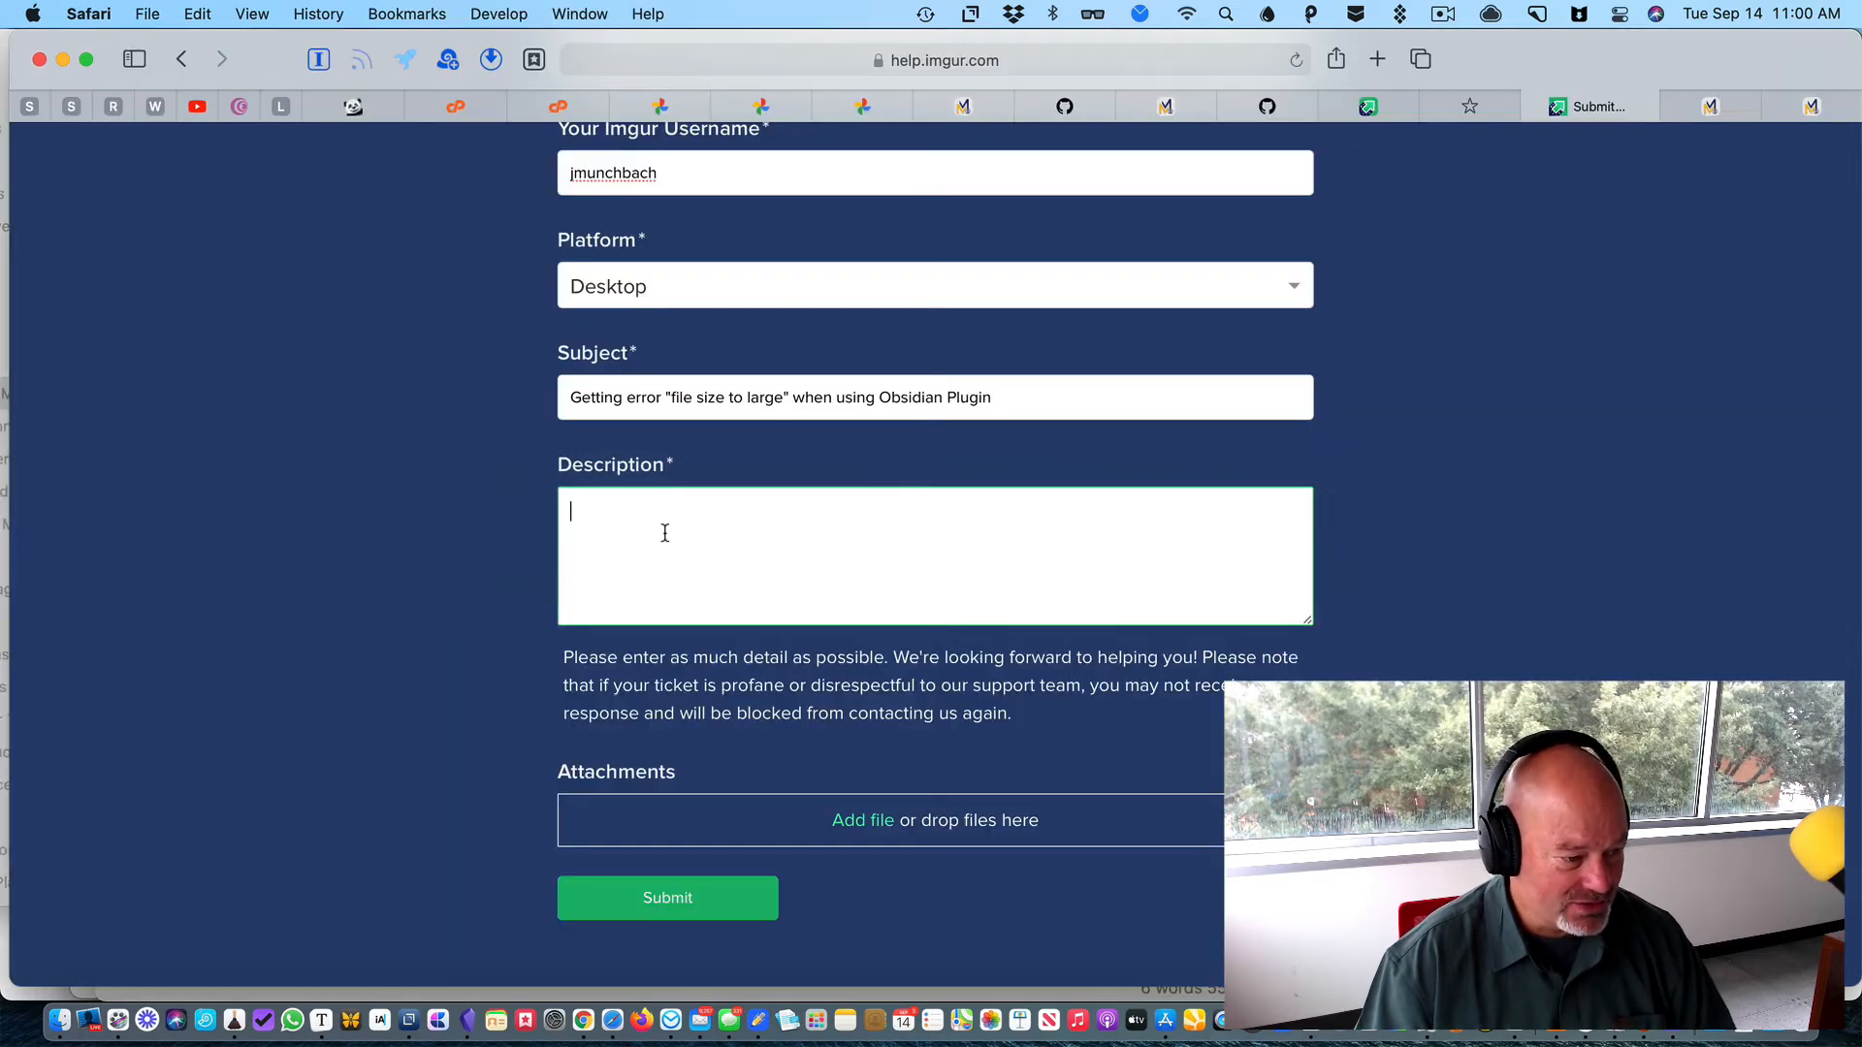
Fill the ticket description with the size-limit upload error, the Smith-Couple-4.jpg line and 'See video attached.'.
text(<!--Upload failed, remote server returned an error: File is over the size limit-->Smith-Couple-4.jpg![[Pasted image 20210914105949.png]])
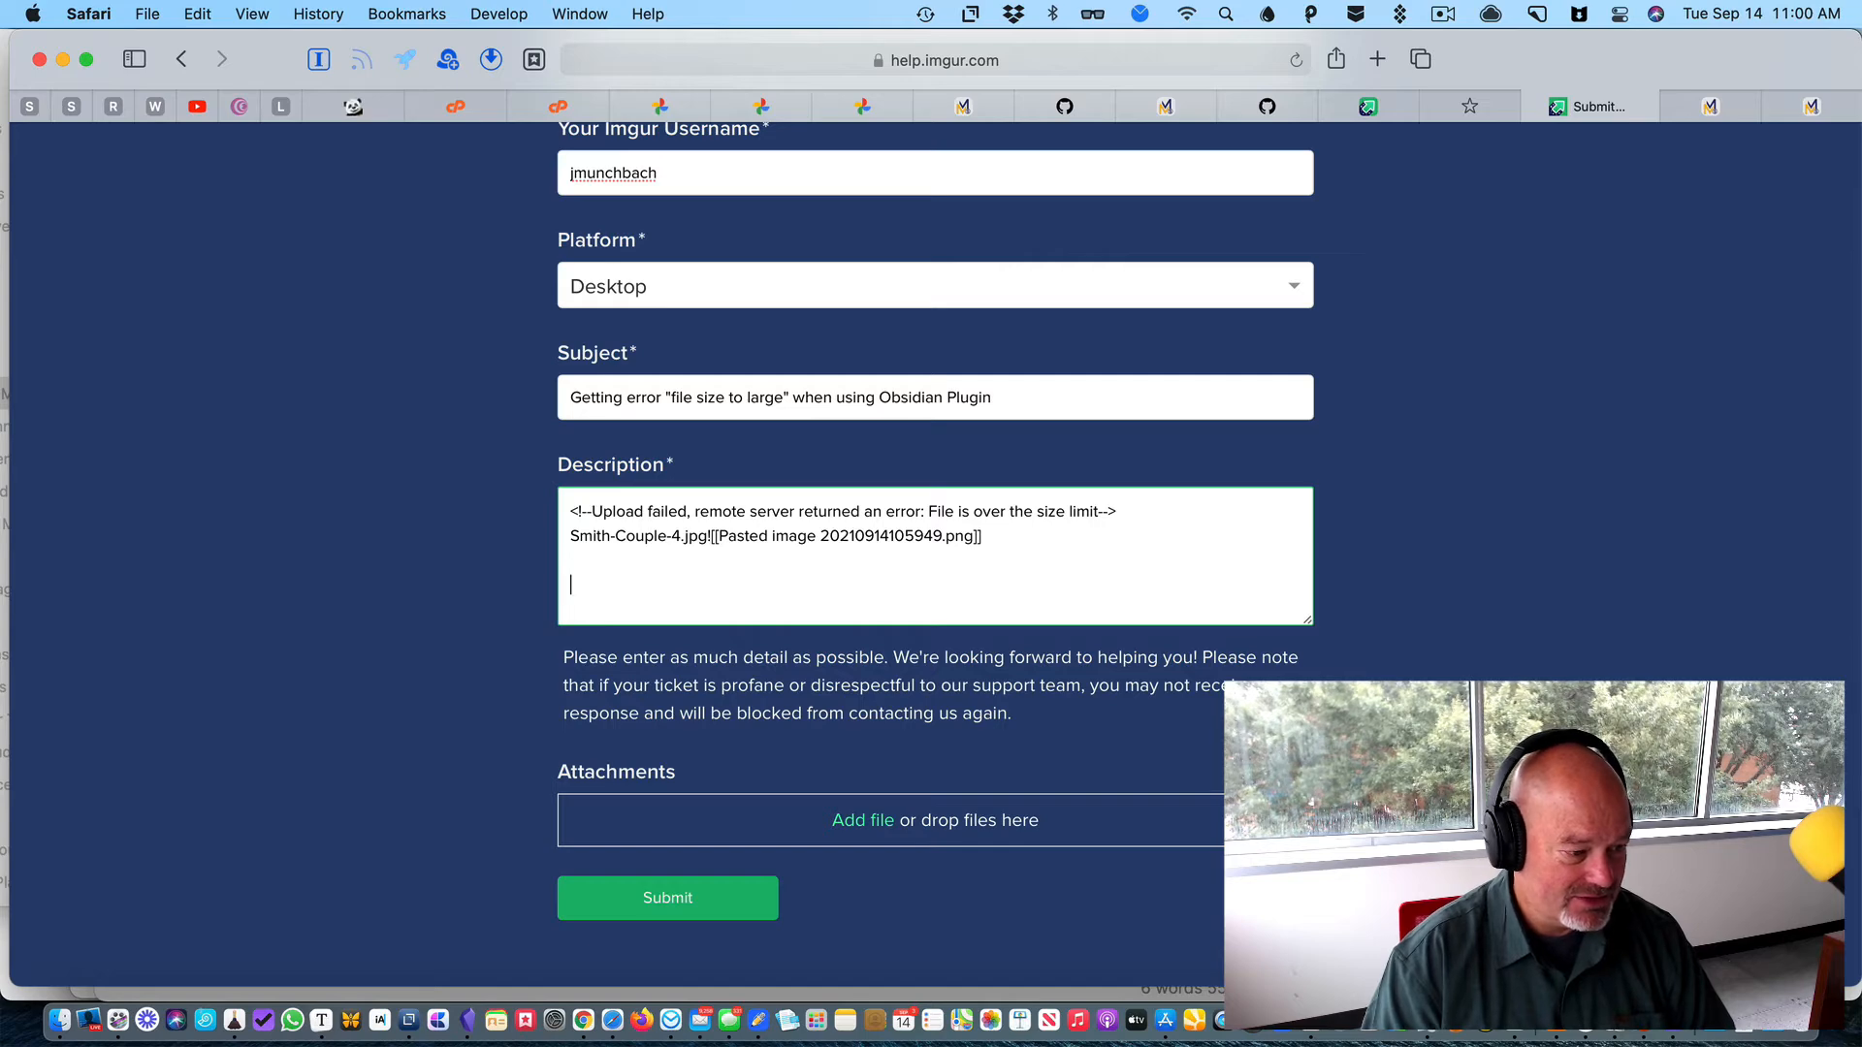
text(See video)
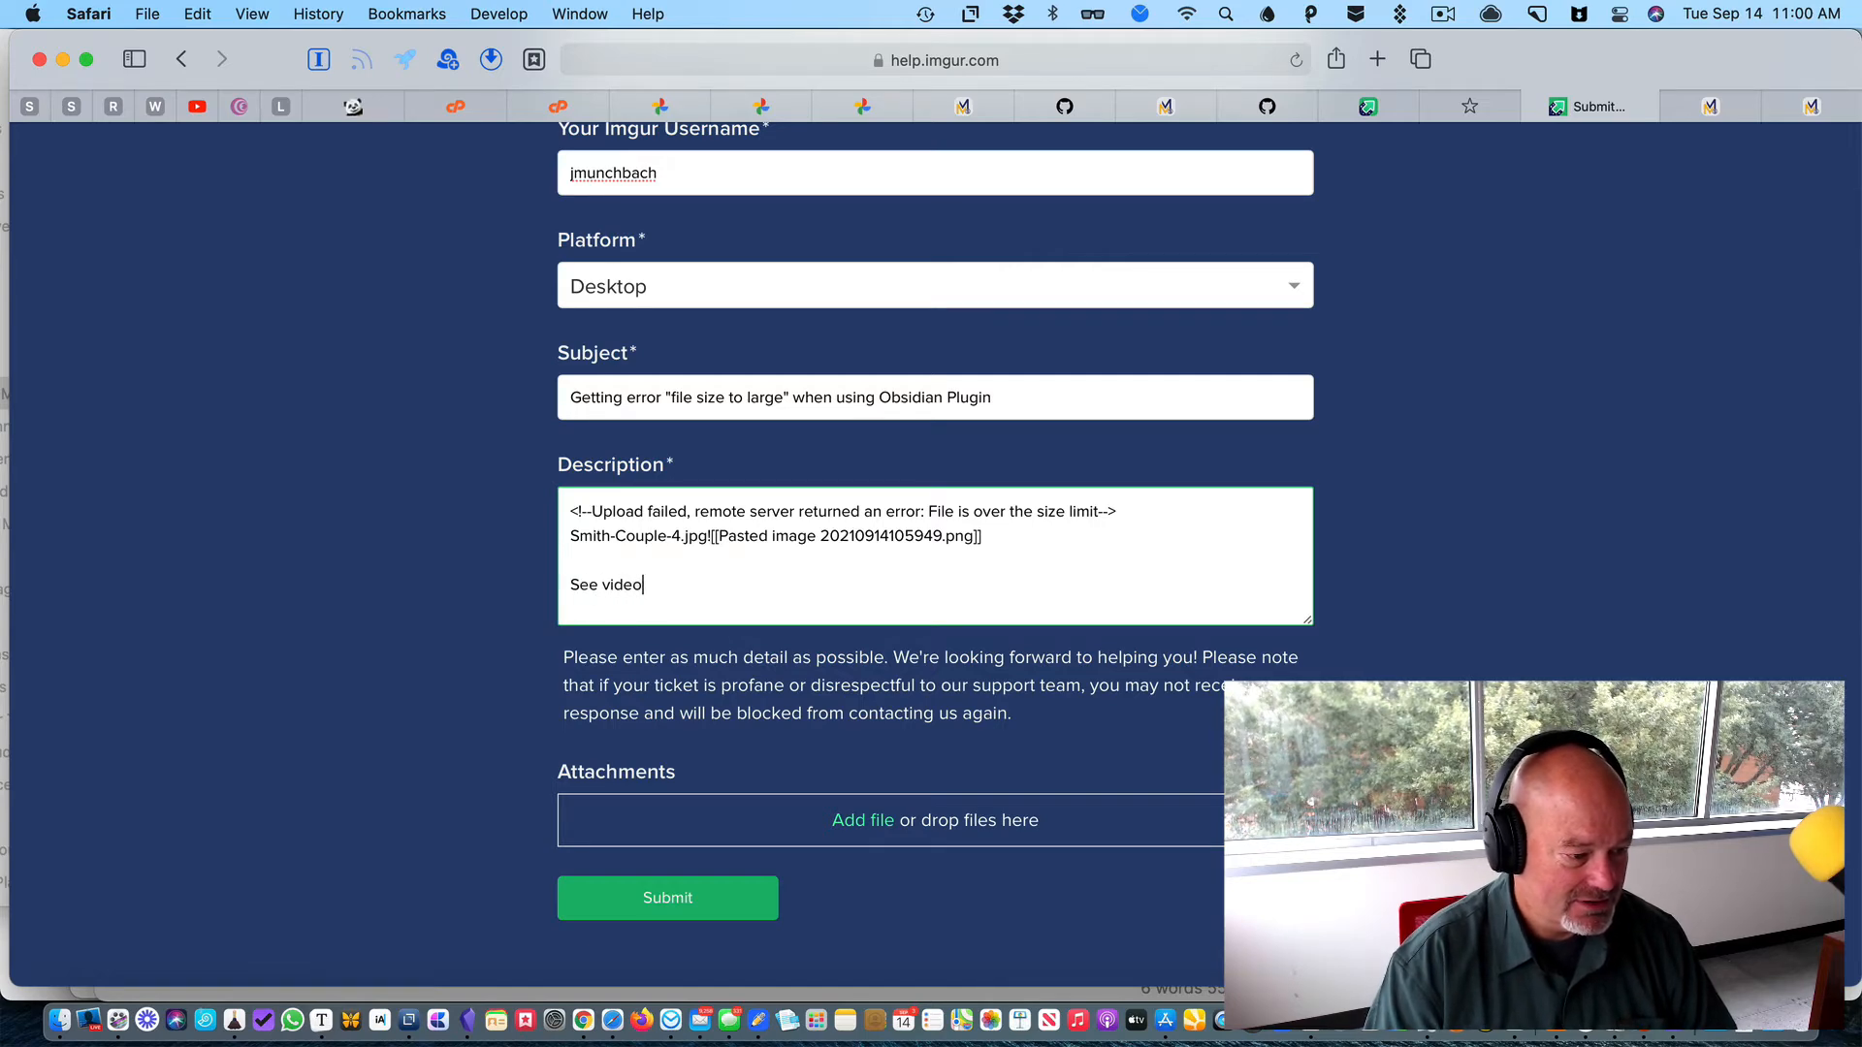
text(attached)
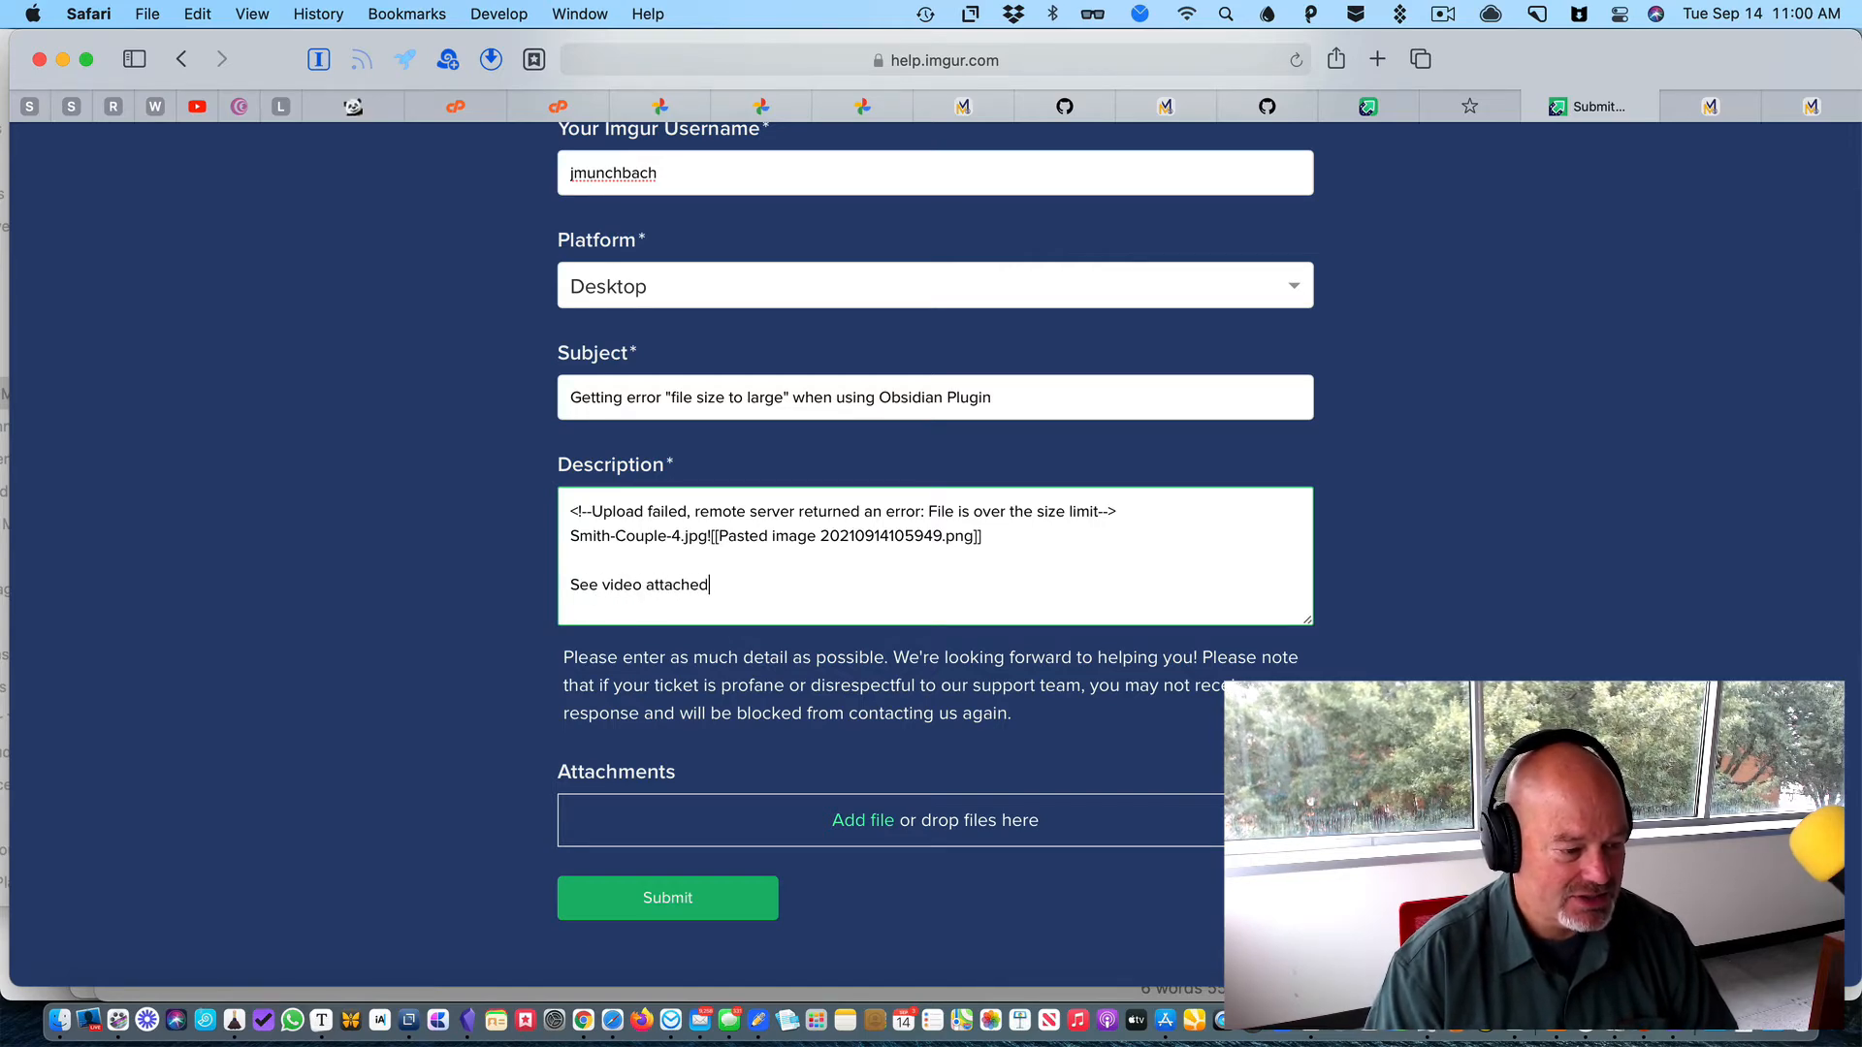
text(.)
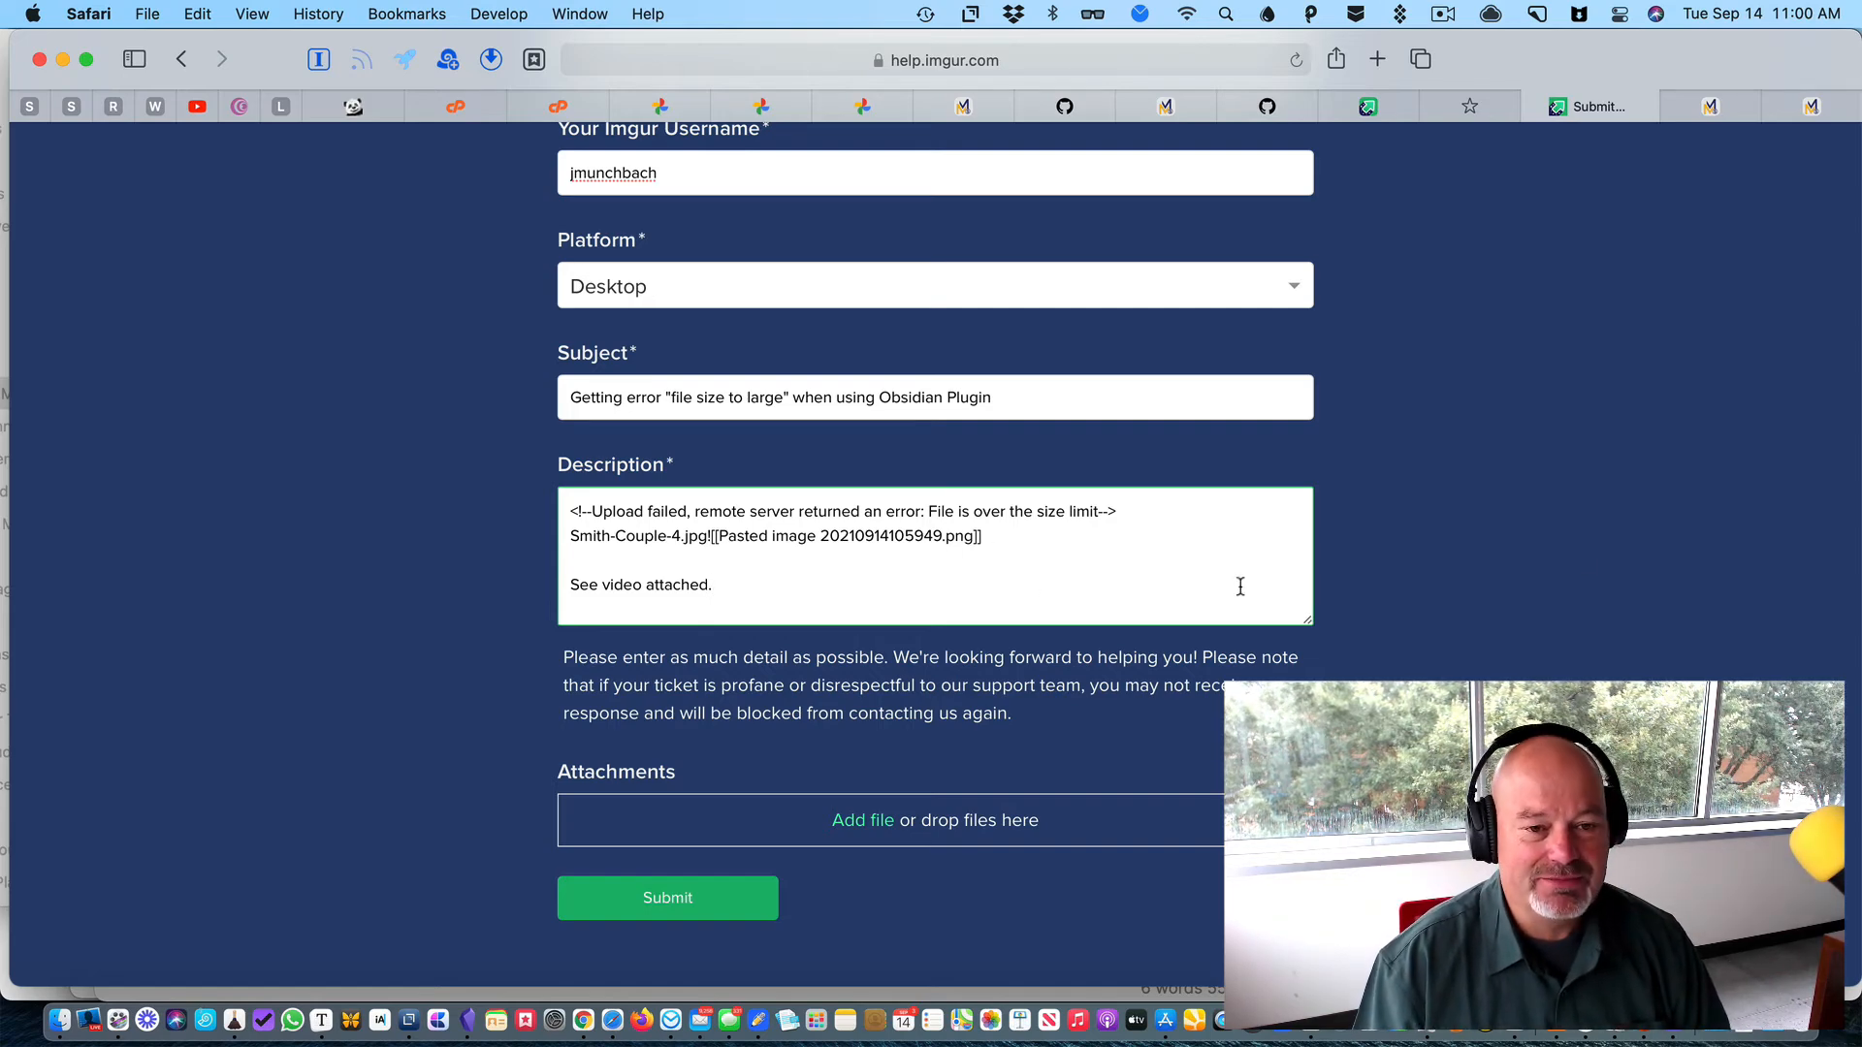
click(1443, 13)
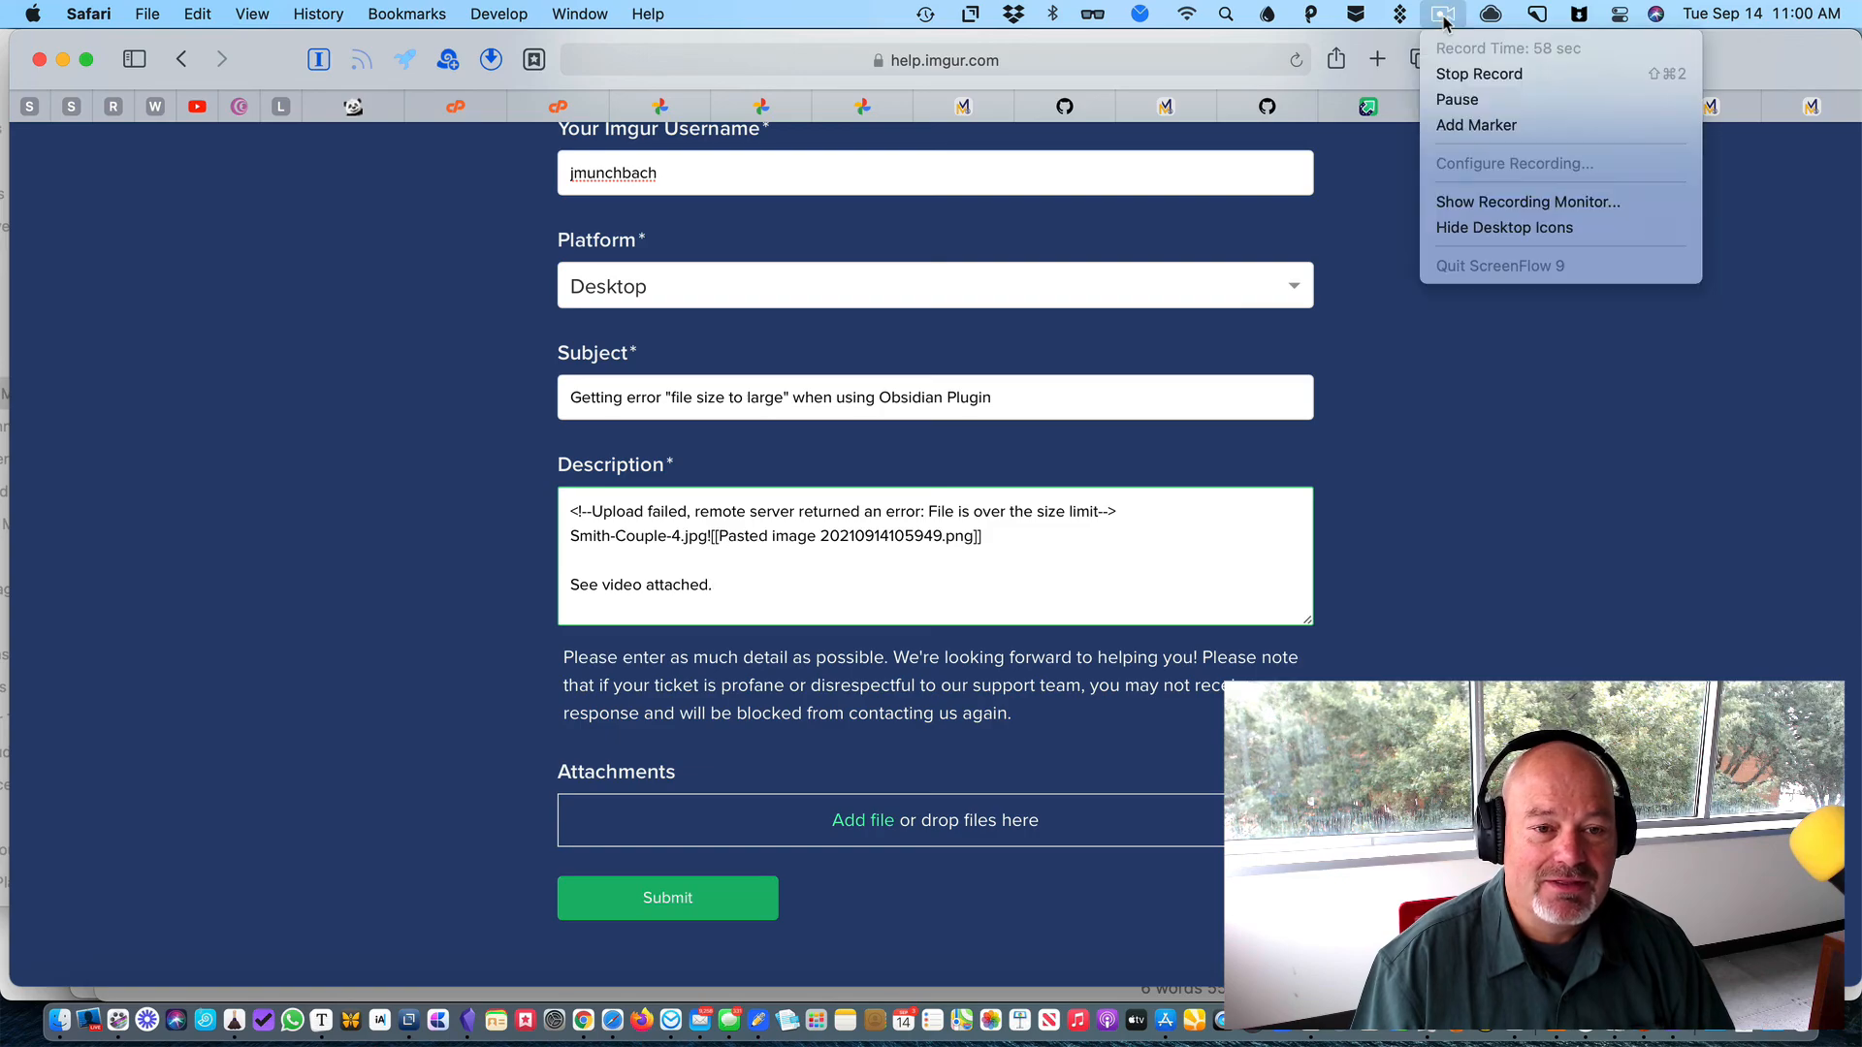